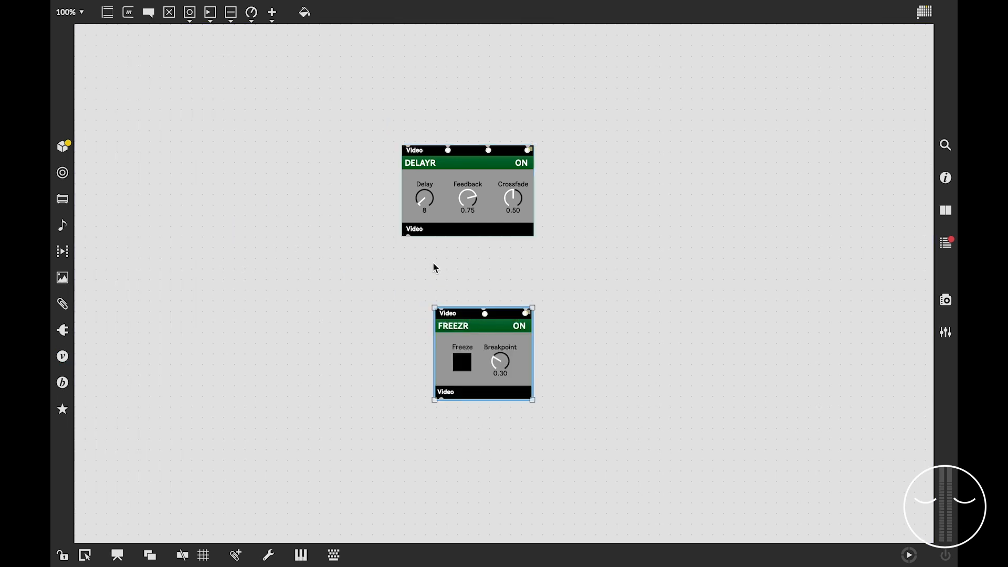
Patch DELAYR's video outlet into FREEZR, then show the Package Manager from the File menu.
left_click_drag(406, 238, 440, 309)
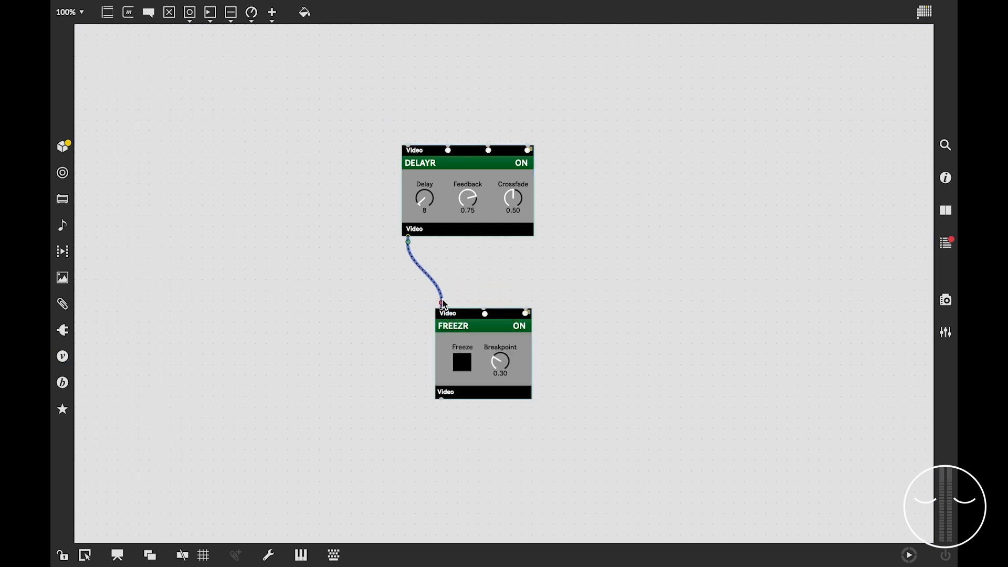
left_click(129, 8)
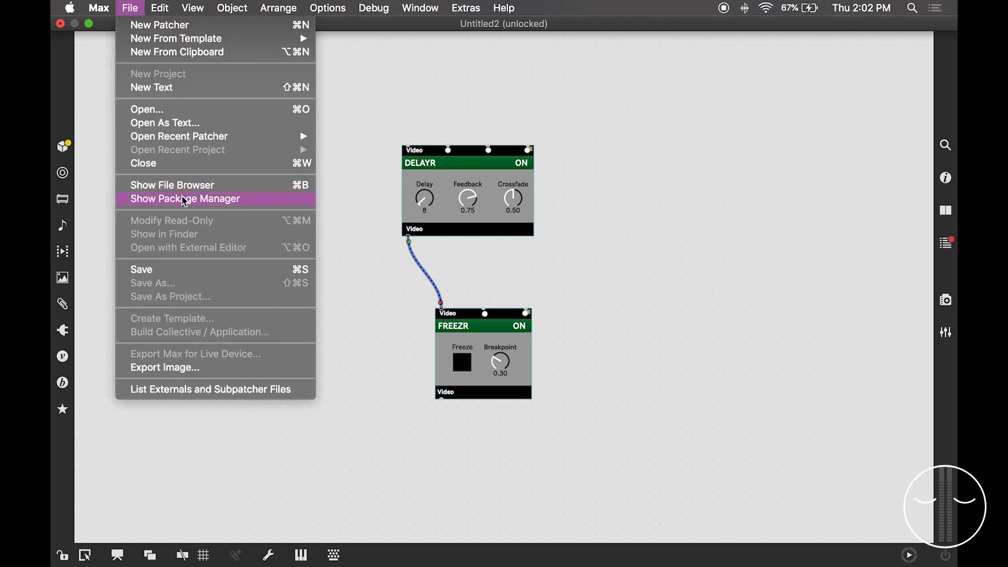
left_click(184, 199)
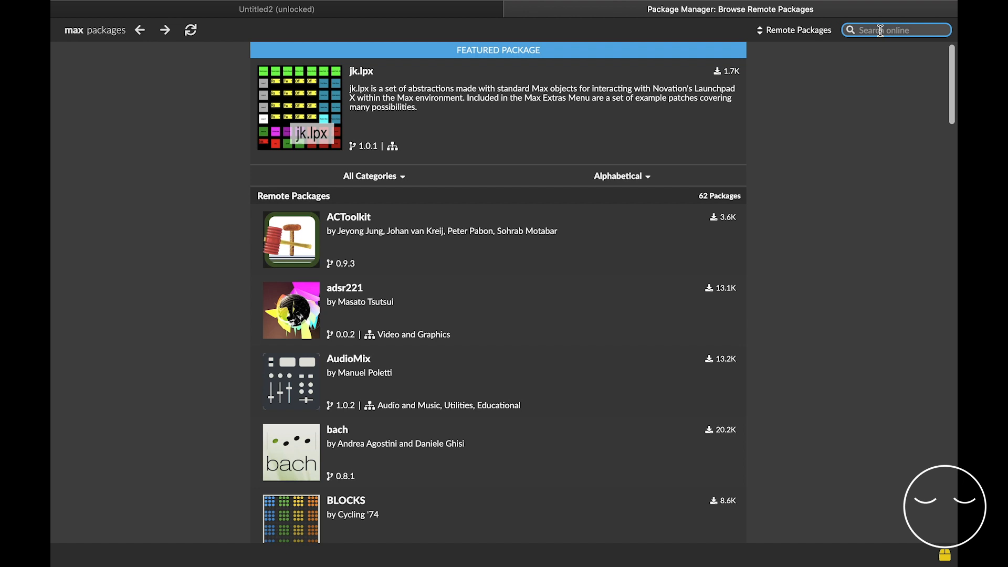
Search for 'vsynth', open the Vsynth package page and launch it.
type("vsynth")
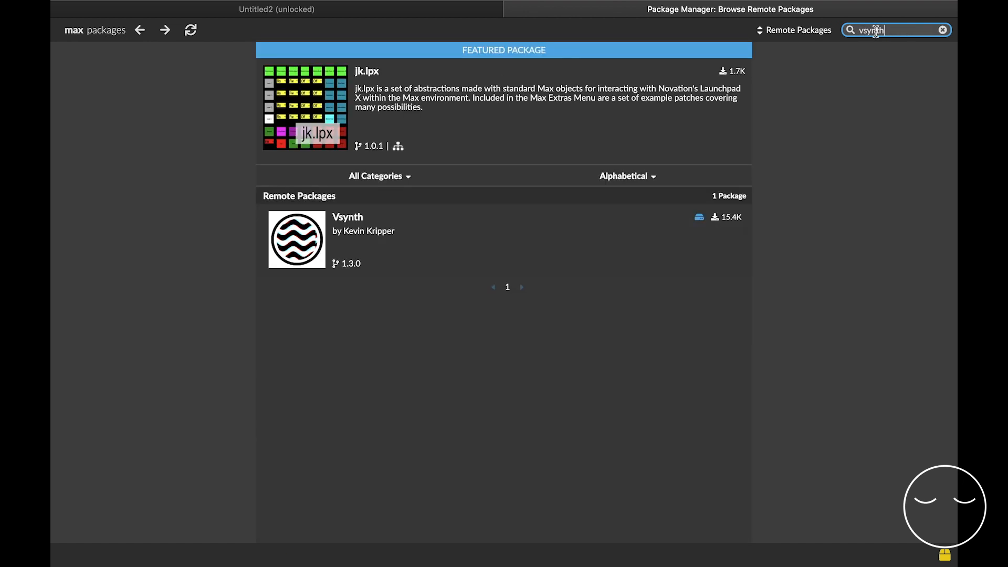
left_click(346, 216)
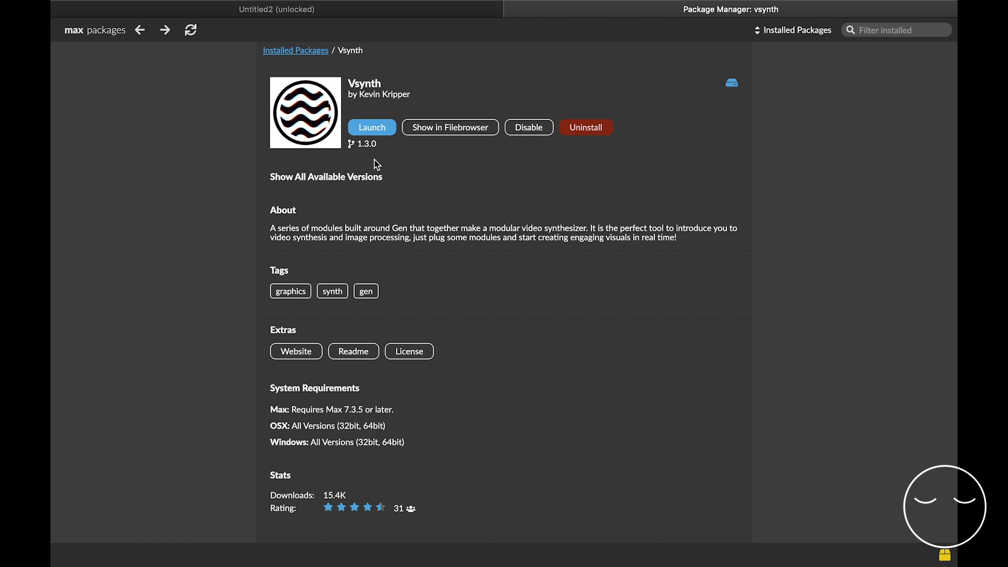
left_click(371, 128)
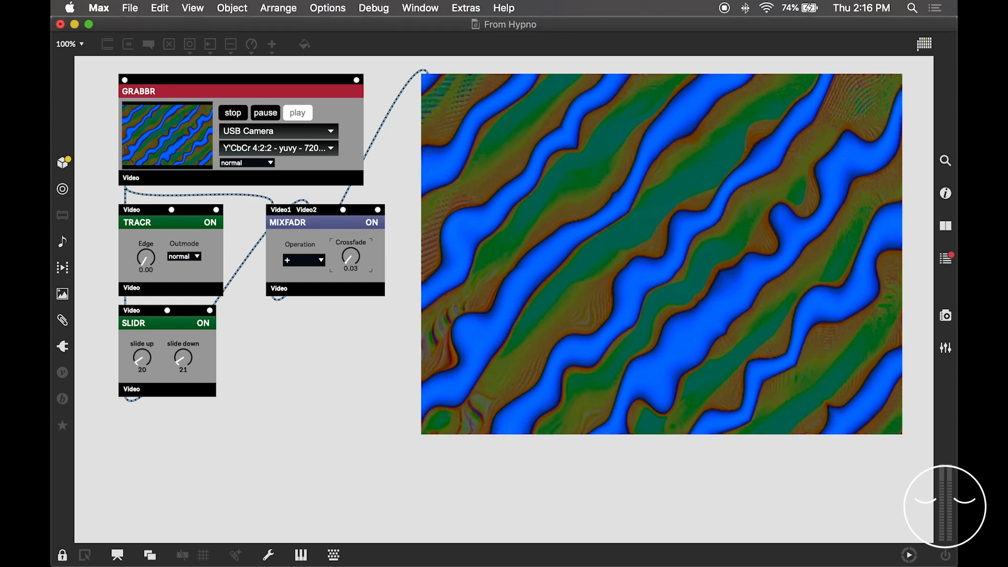
Drag the MIXFADR crossfade dial up through 0.27, 0.39 and 0.80 to 1.00.
left_click_drag(350, 257, 353, 241)
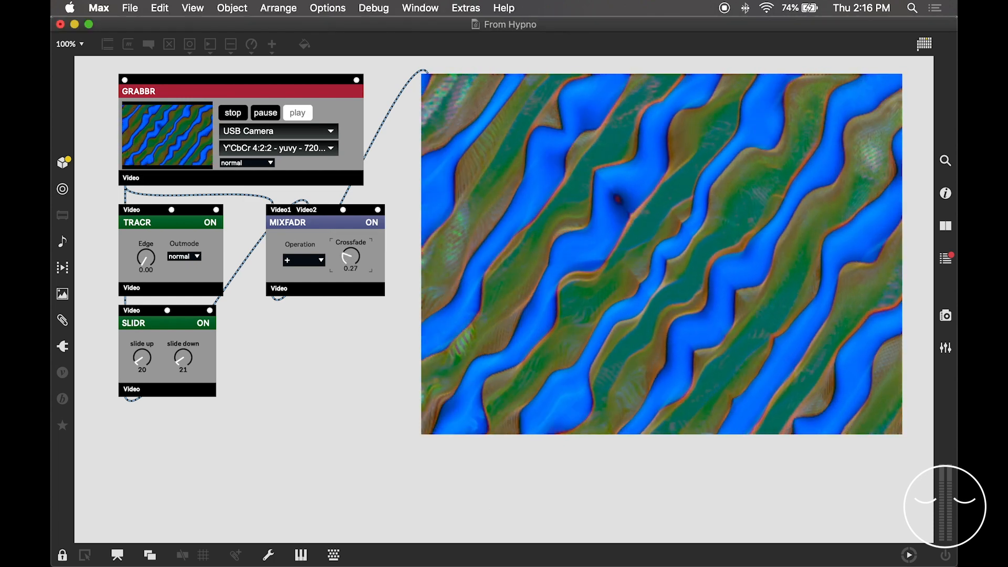
left_click_drag(351, 257, 354, 251)
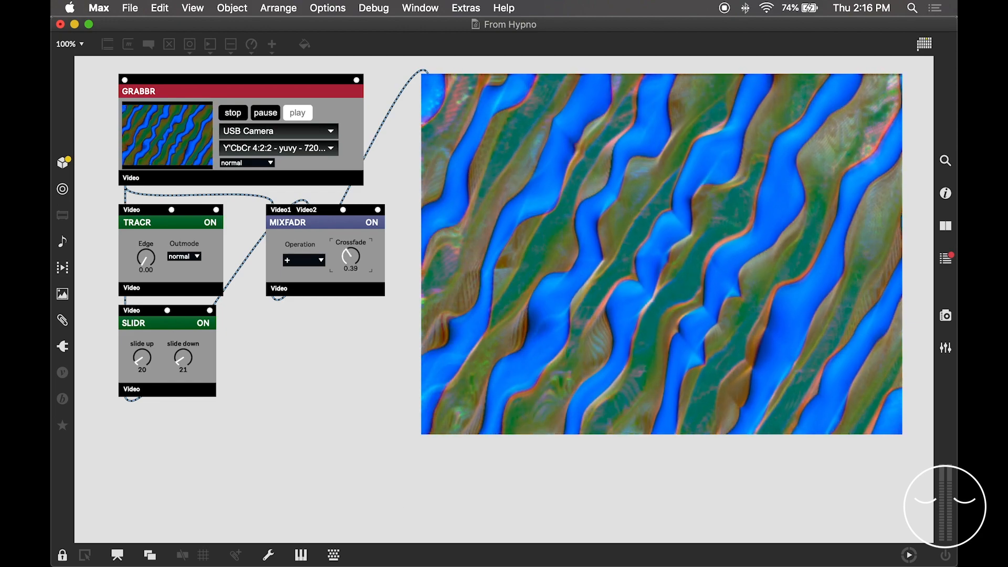
left_click_drag(351, 259, 354, 251)
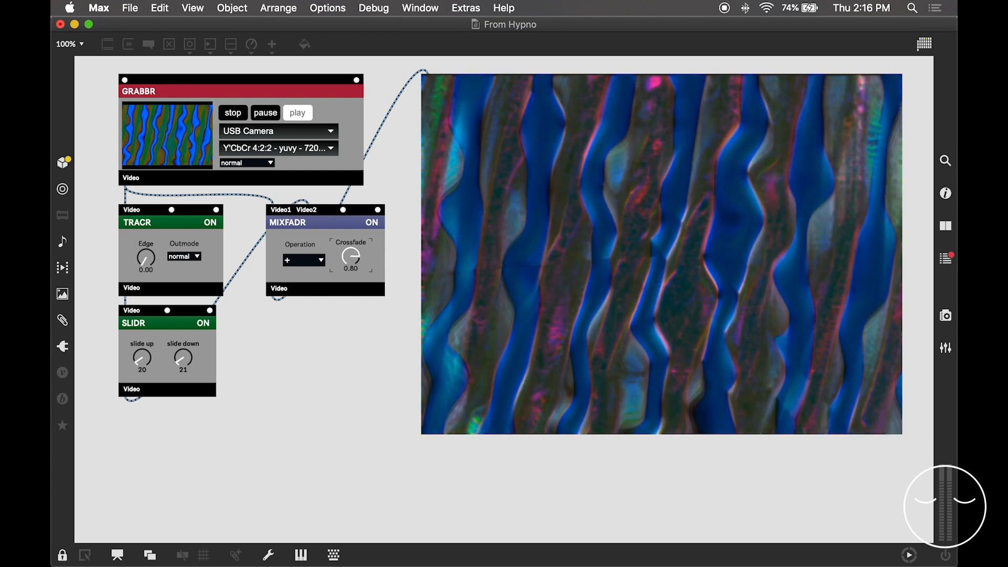
left_click_drag(350, 258, 353, 251)
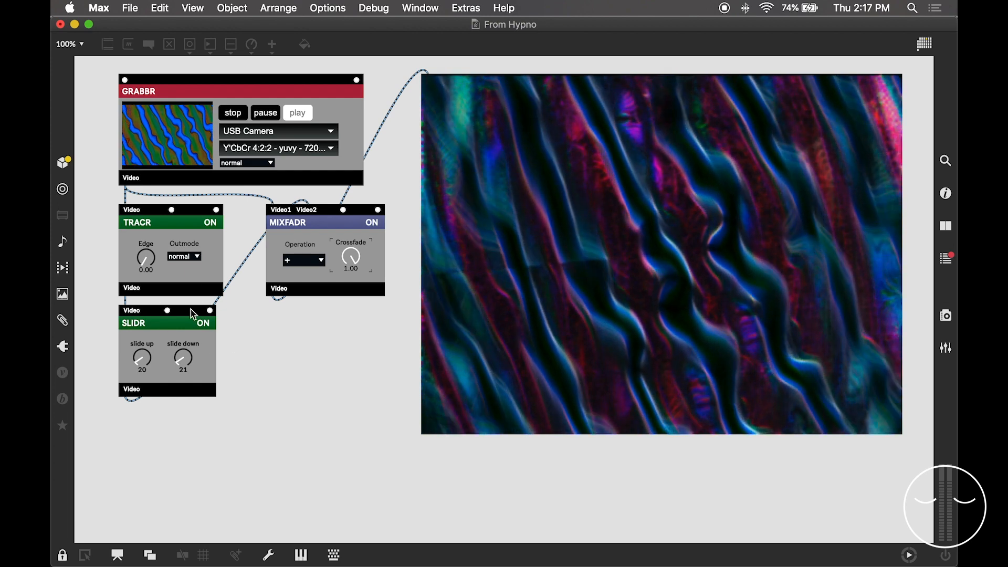
mouse_move(188, 326)
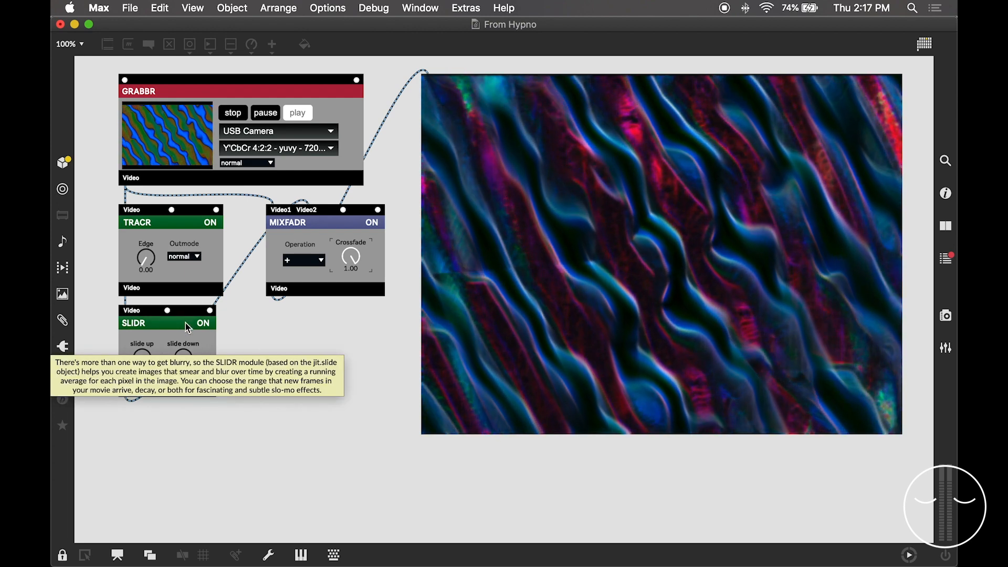
Switch SLIDR off with its ON/OFF toggle to bypass the smearing effect.
left_click(204, 324)
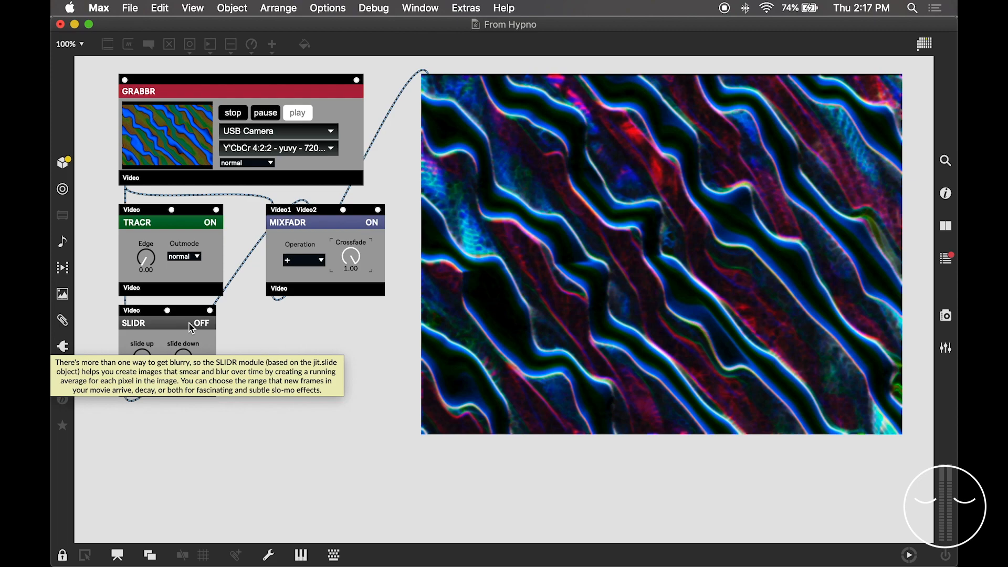
mouse_move(342, 458)
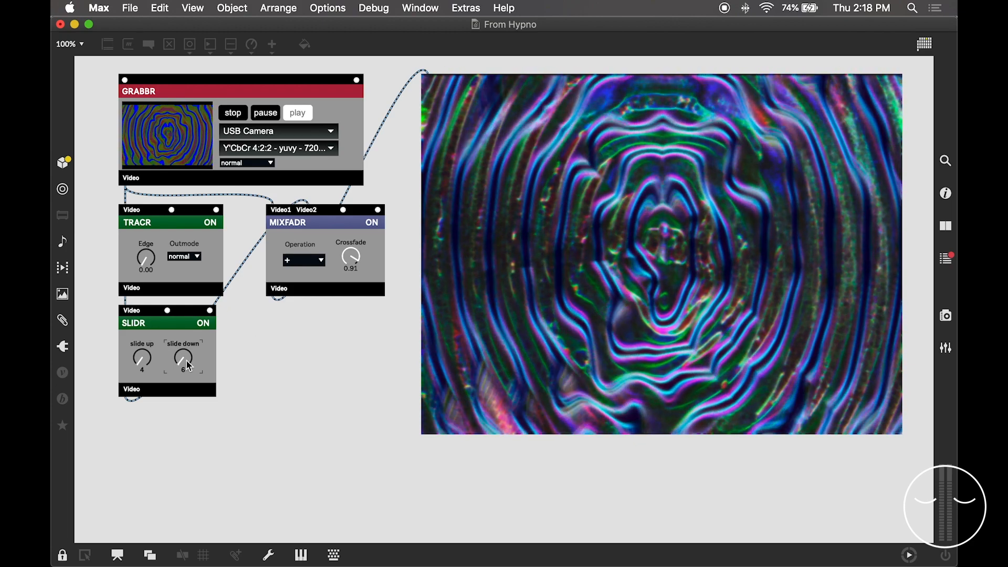
mouse_move(185, 362)
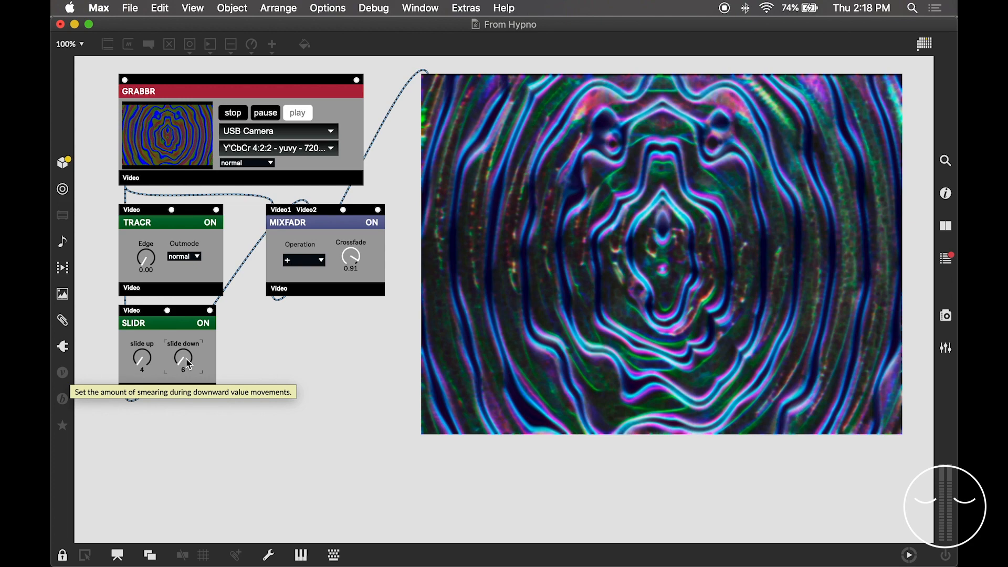
Set SLIDR slide down to 222 and slide up to about 151 for long blurry trails.
left_click_drag(182, 359, 183, 340)
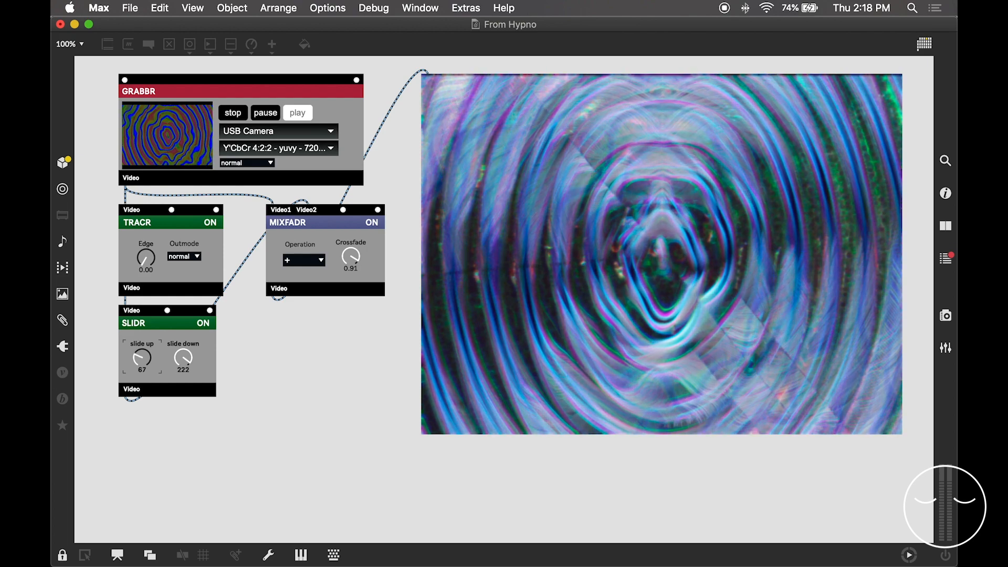
left_click_drag(141, 358, 141, 340)
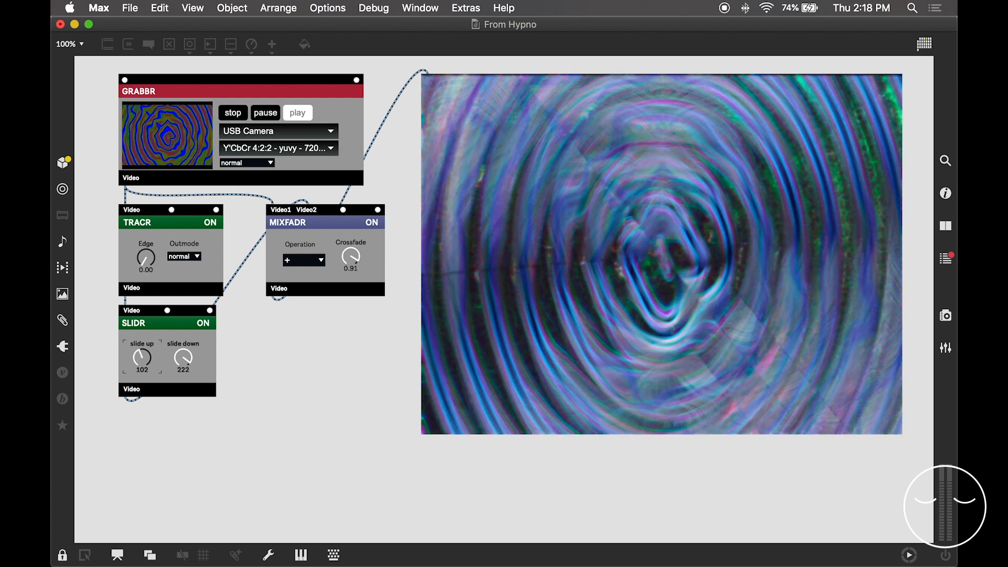
left_click_drag(141, 359, 141, 347)
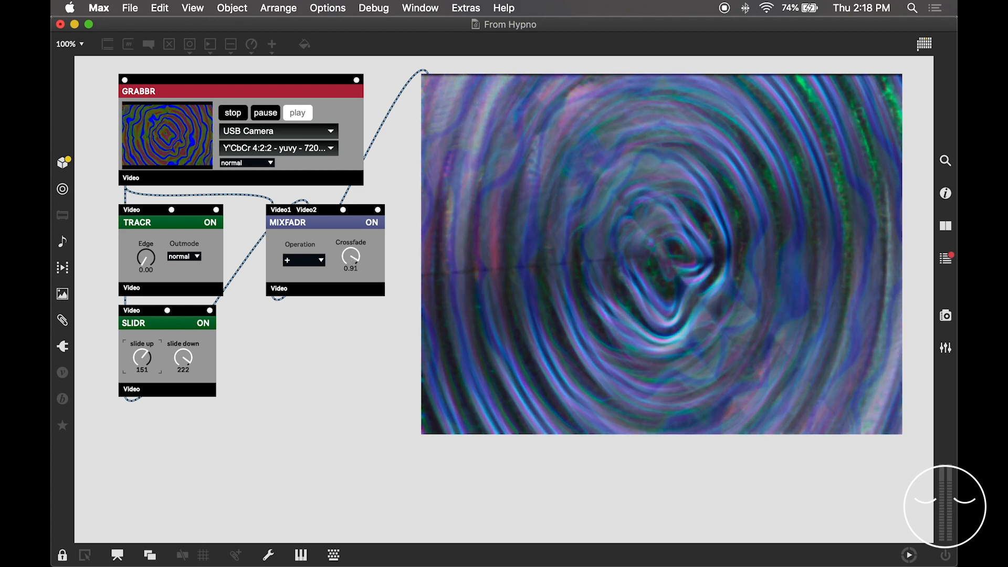
left_click_drag(351, 257, 350, 251)
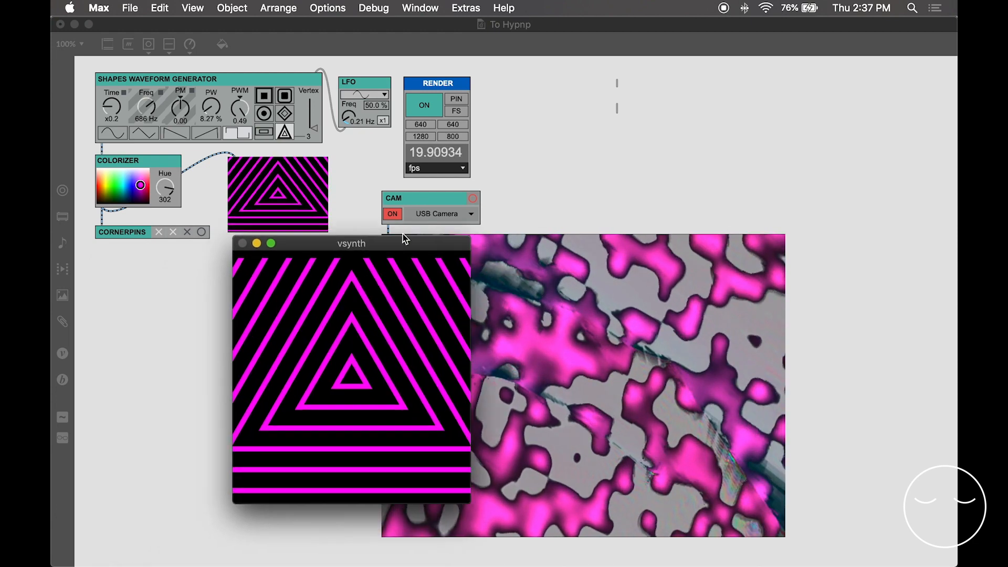
Bring the patcher in front of the vsynth preview and set the Render module to FS full screen.
left_click(244, 244)
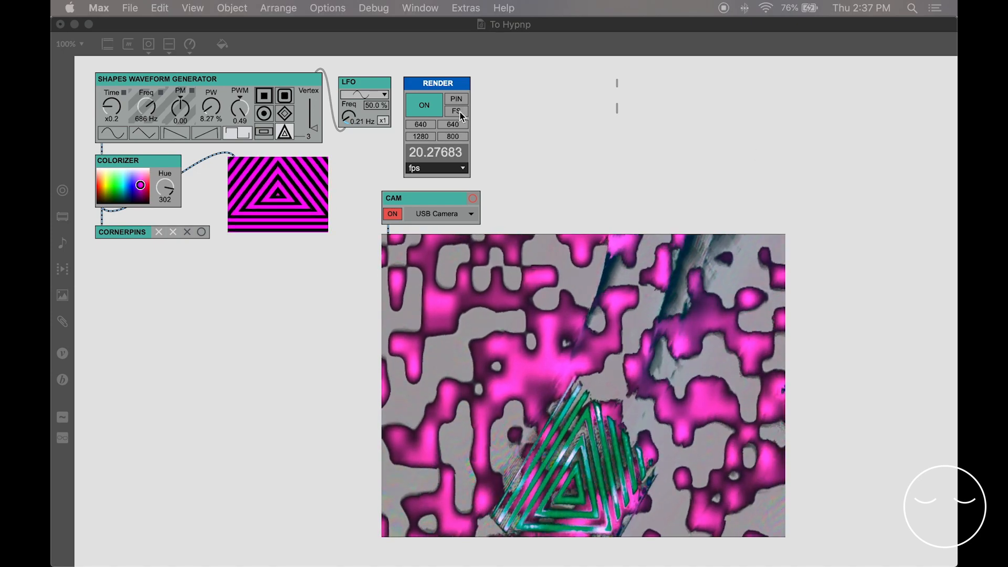
left_click(456, 111)
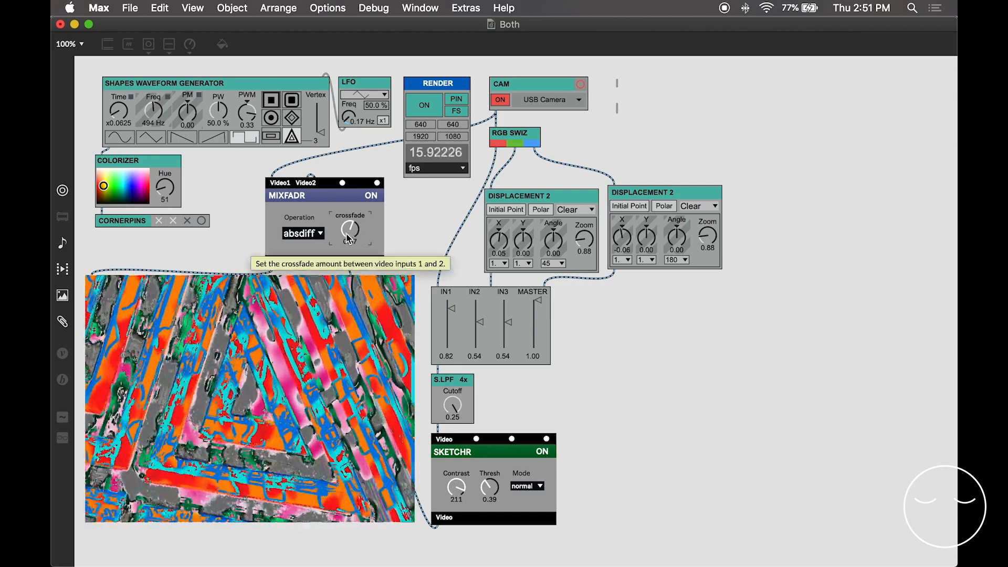
Drag the Both patch MIXFADR crossfade from 0.65 through 0.80 to about 0.87.
left_click_drag(351, 230, 350, 222)
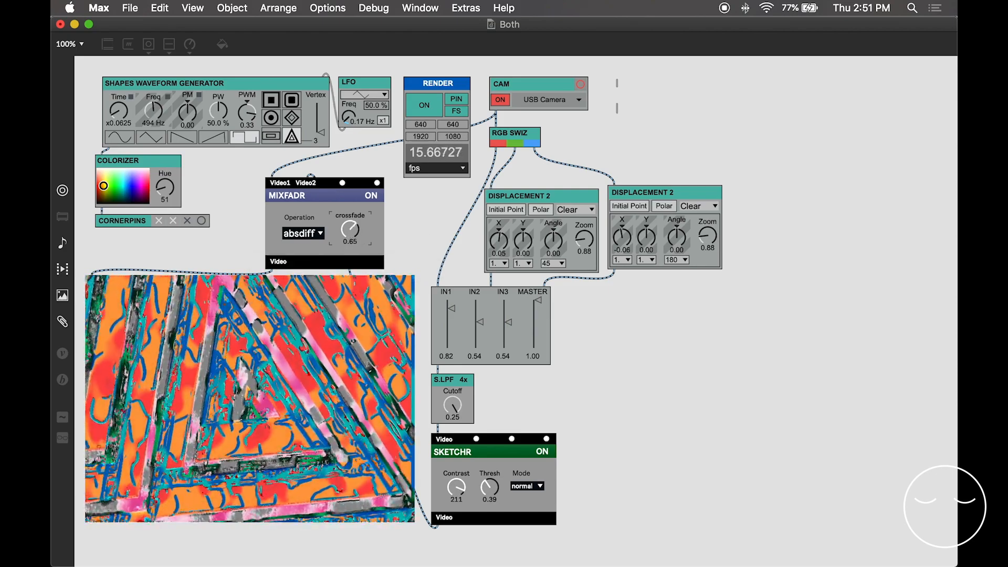
left_click_drag(351, 230, 353, 225)
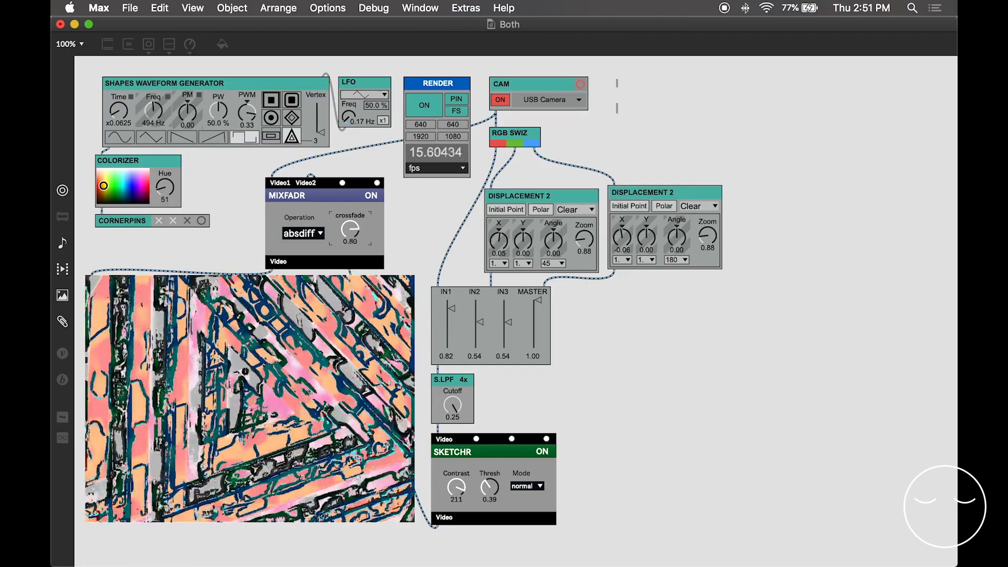
left_click_drag(351, 230, 354, 225)
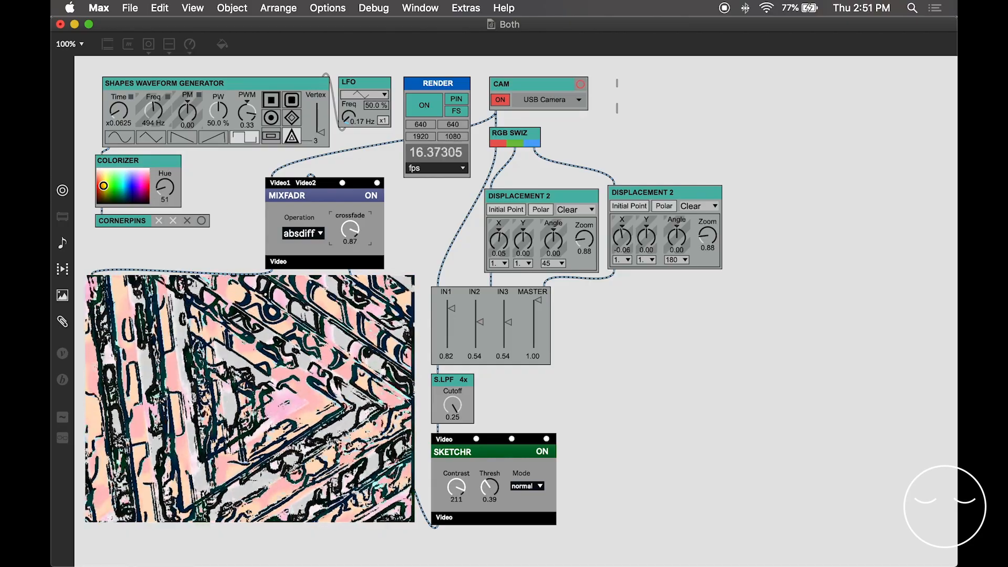
left_click_drag(351, 230, 351, 225)
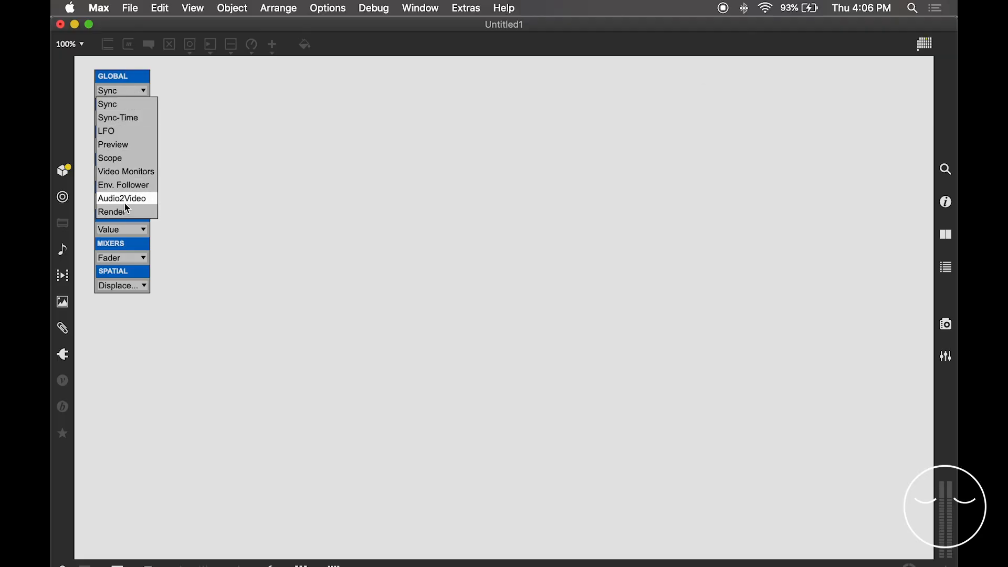
Add Audio2Video from the GLOBAL picker and place AUDIO2VIZZIE from the Vizzie browser.
left_click(122, 198)
type("audio")
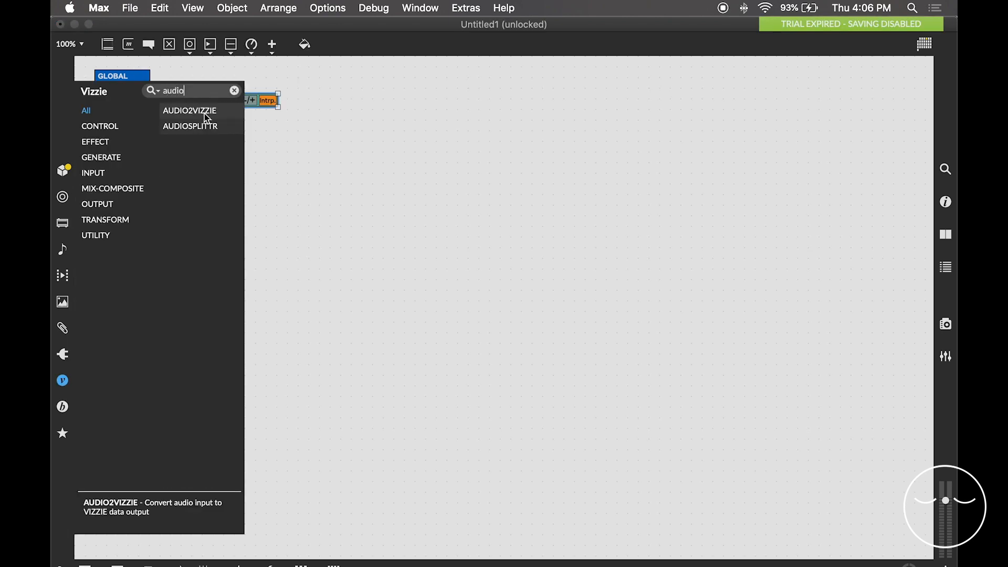
left_click(189, 110)
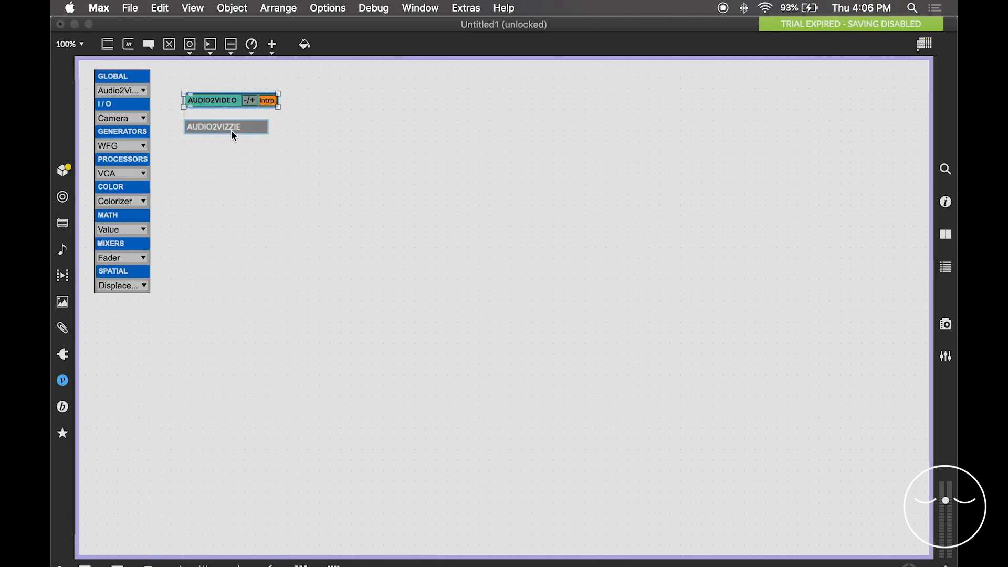